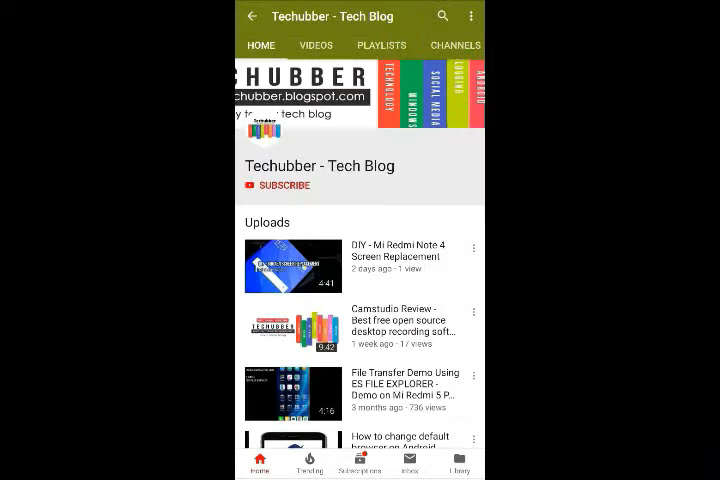
- Download the 1942 report TTF zip from Font Squirrel and scroll to CarbonType
click(281, 185)
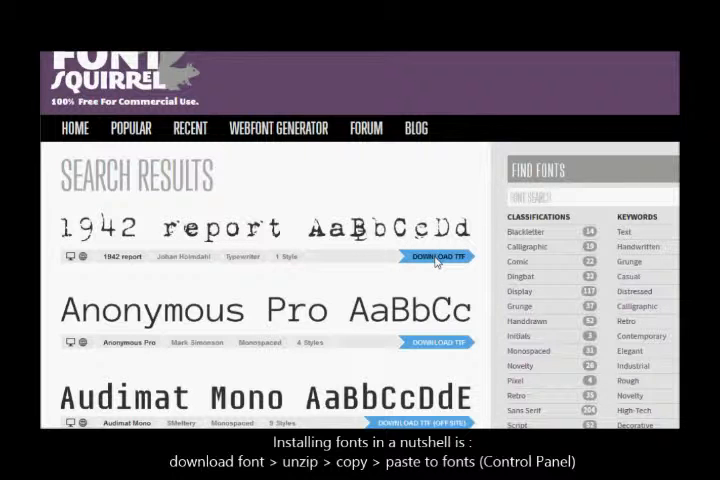
click(435, 256)
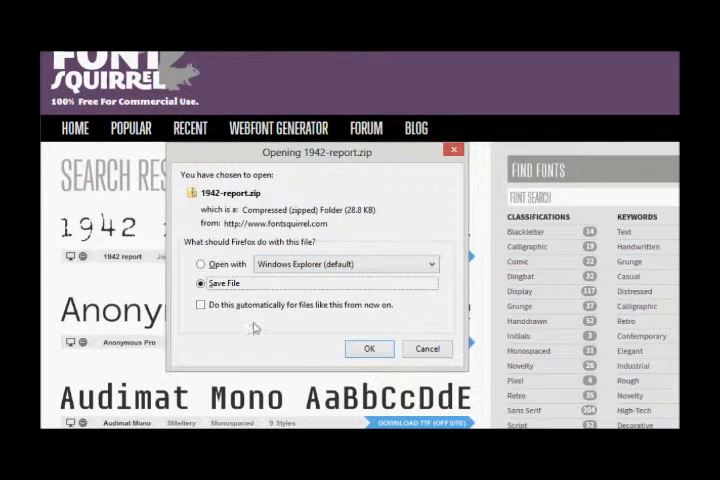
click(369, 348)
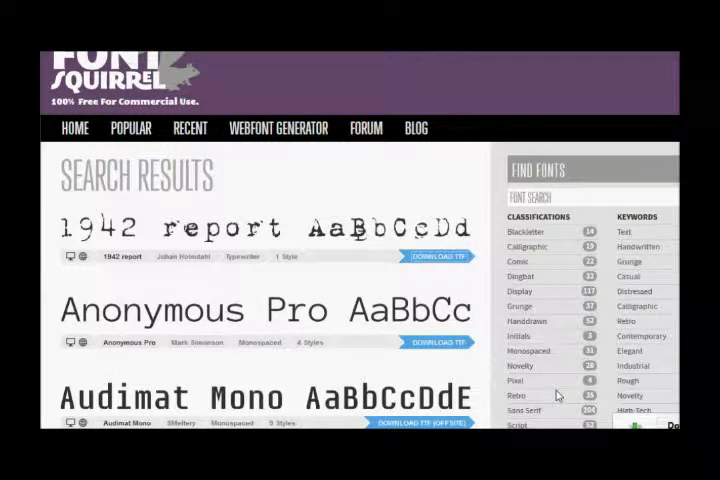
scroll(down, 3)
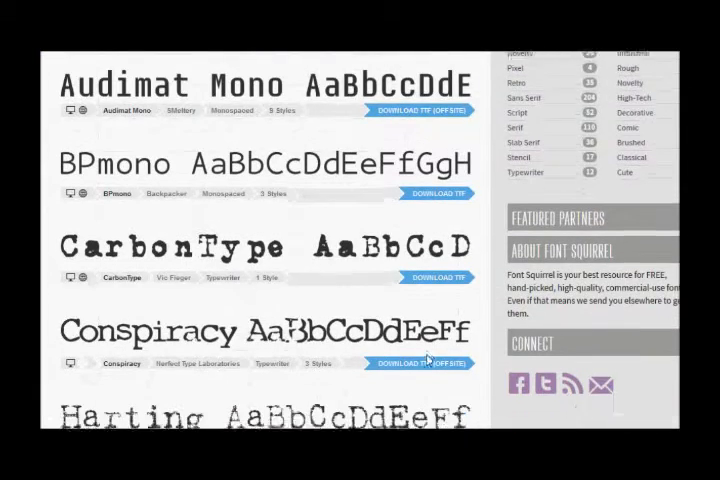
scroll(down, 3)
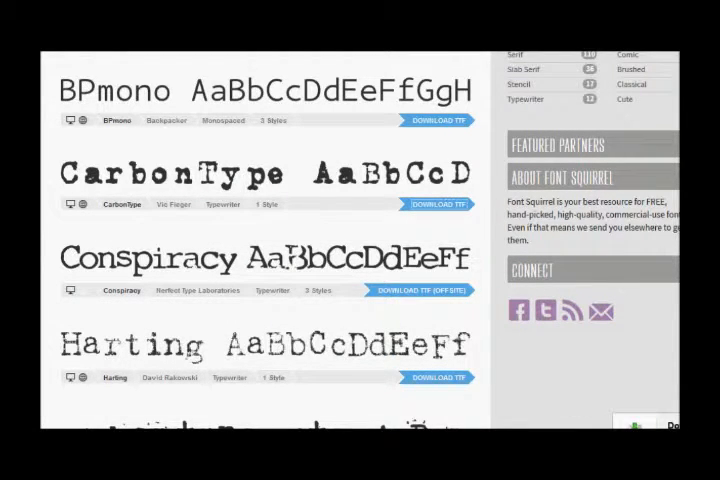
mouse_move(50, 285)
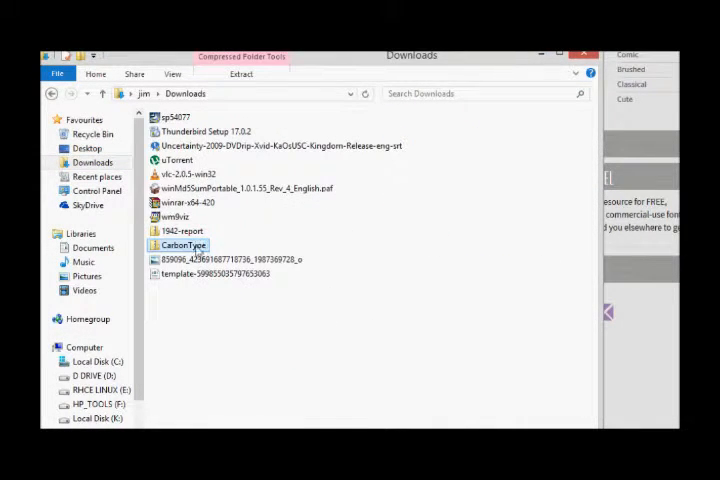
- Extract the 1942-report and CarbonType zips into the fonts folder with Extract Here
right_click(183, 245)
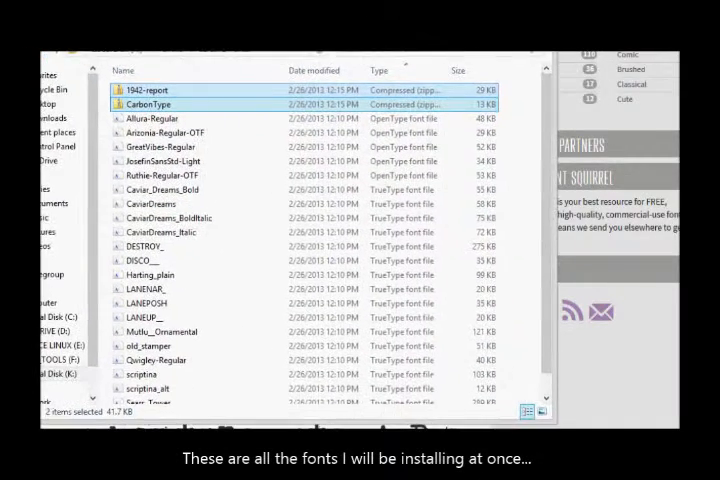
right_click(155, 104)
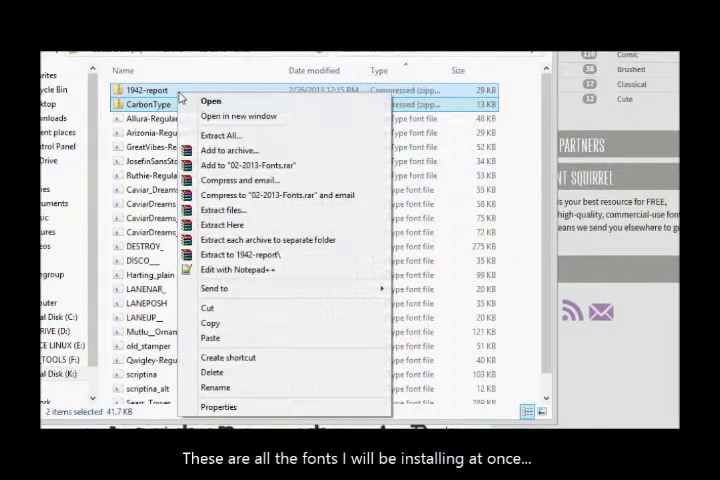
mouse_move(220, 135)
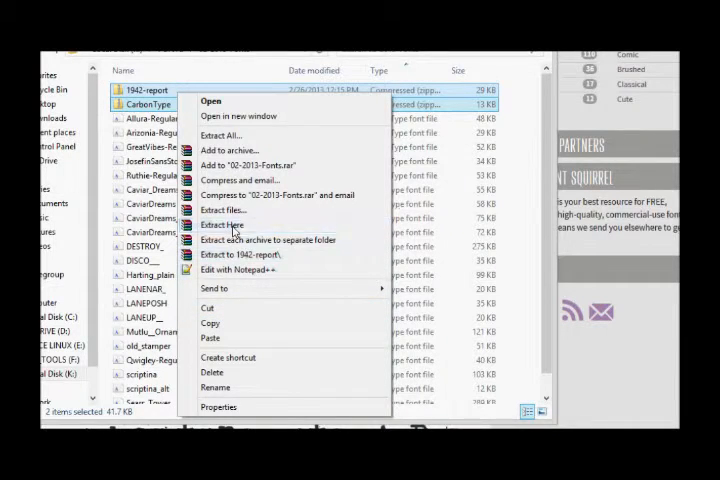
click(222, 224)
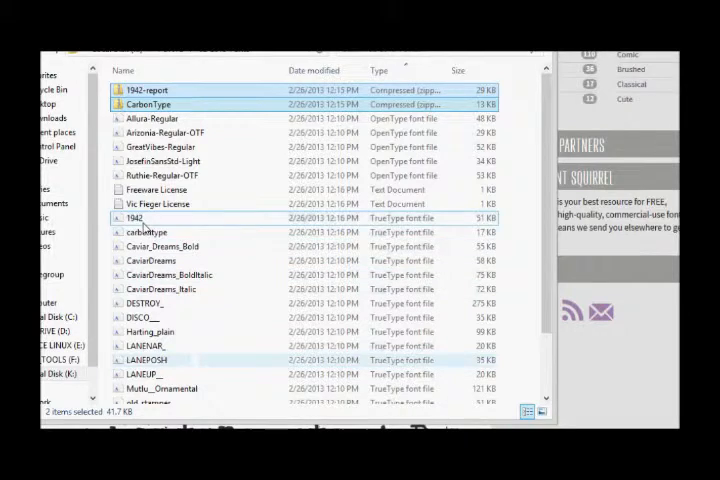
- Delete the two zip archives plus the Freeware and Vic Fieger license files
right_click(148, 104)
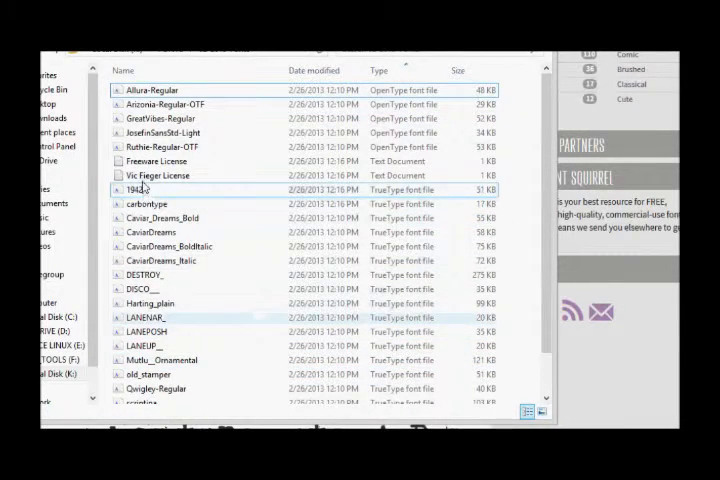
click(155, 161)
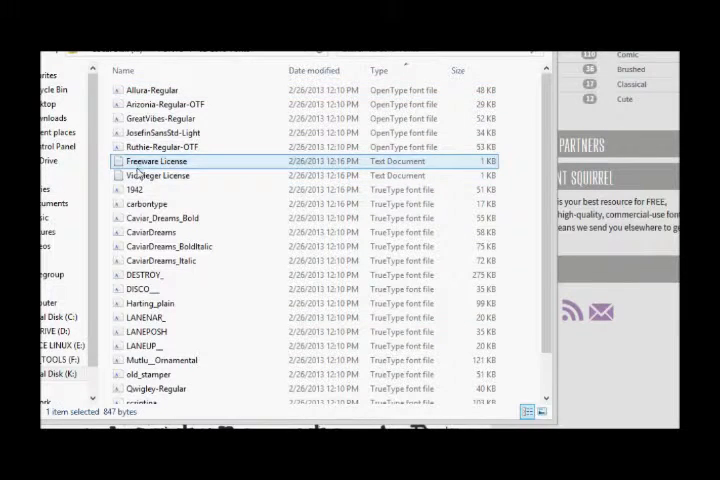
right_click(158, 175)
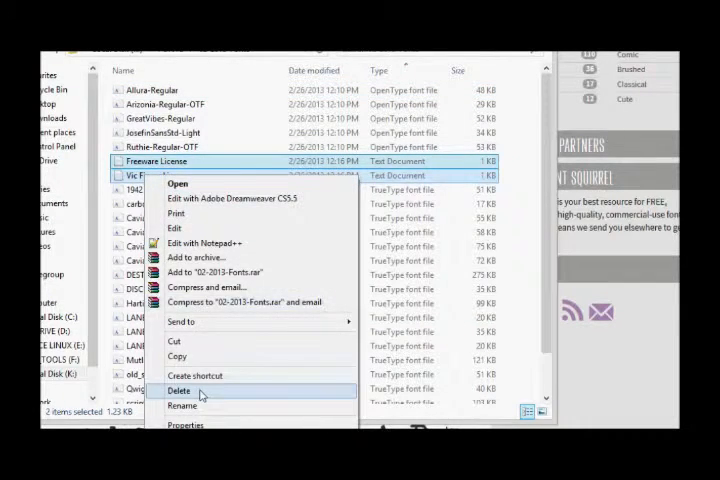
click(180, 390)
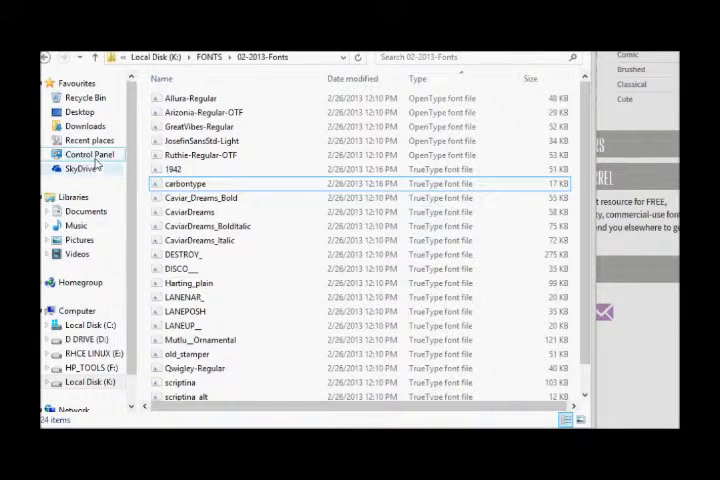
- Open Control Panel, Appearance and Personalisation, then the Fonts page listing 254 fonts
click(88, 154)
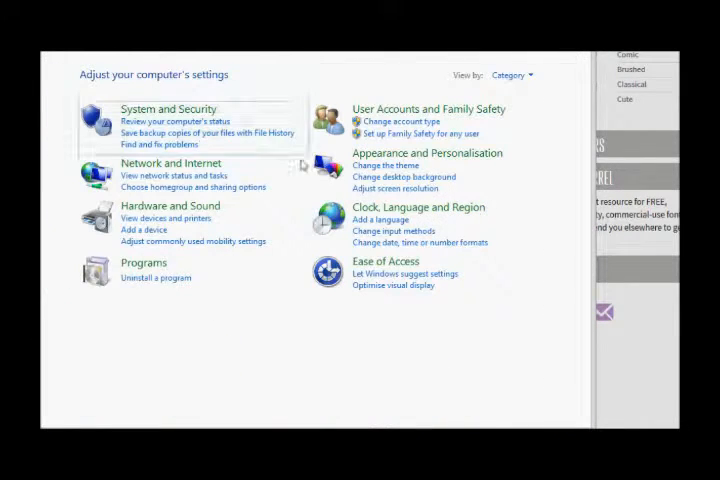
click(427, 152)
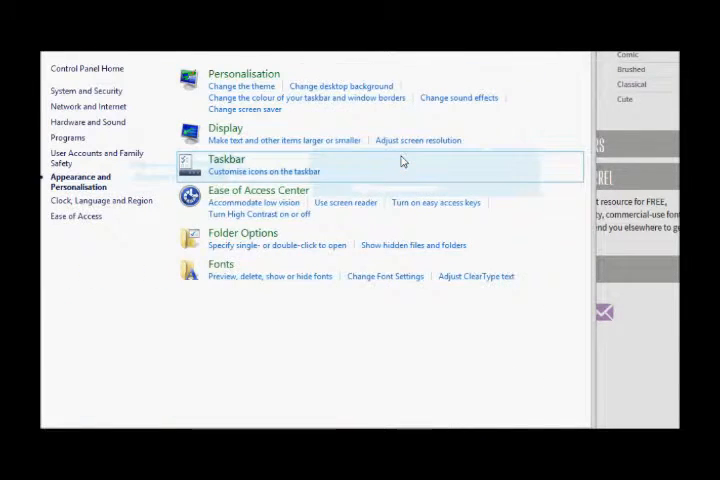
mouse_move(225, 277)
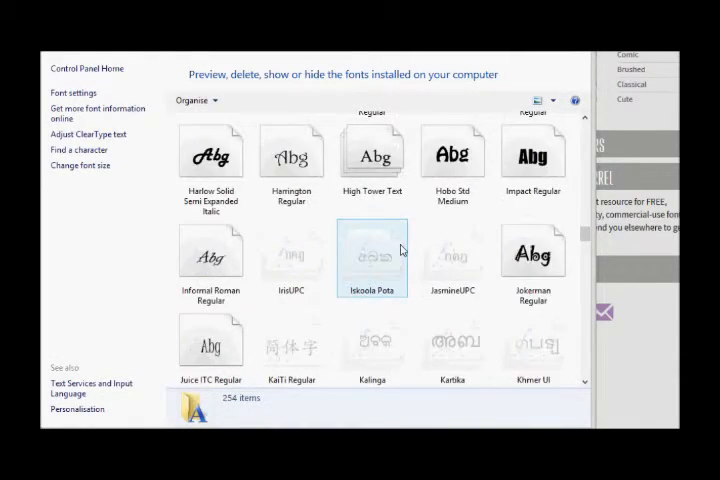
scroll(down, 3)
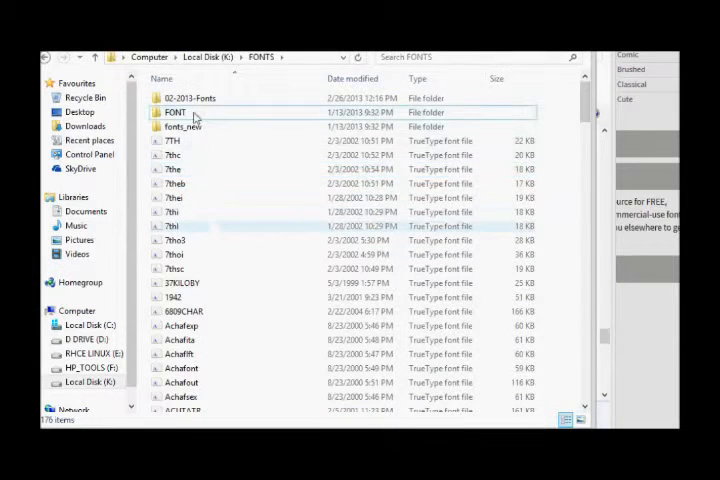
- Open the 02-2013-Fonts folder and select all 24 font files with Ctrl+A
double_click(189, 97)
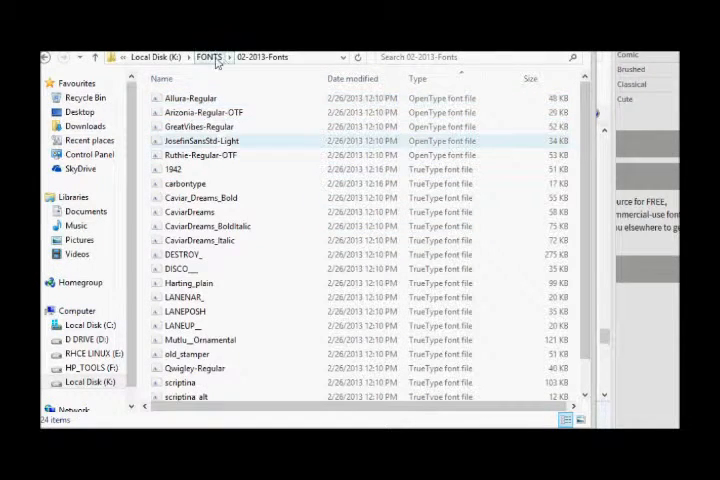
scroll(down, 3)
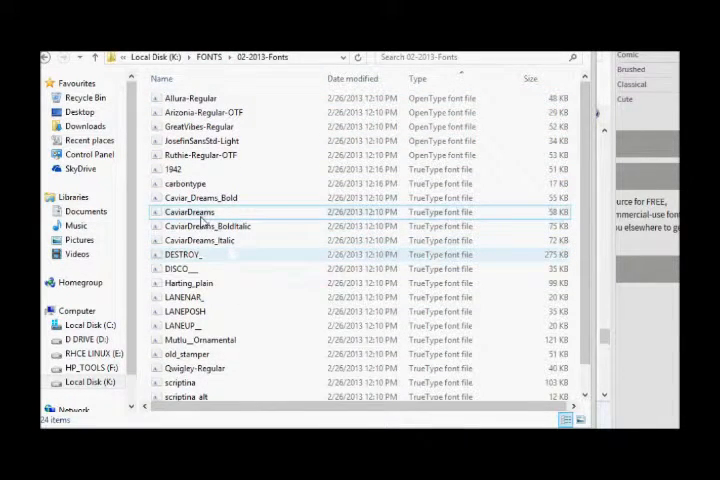
key(ctrl+a)
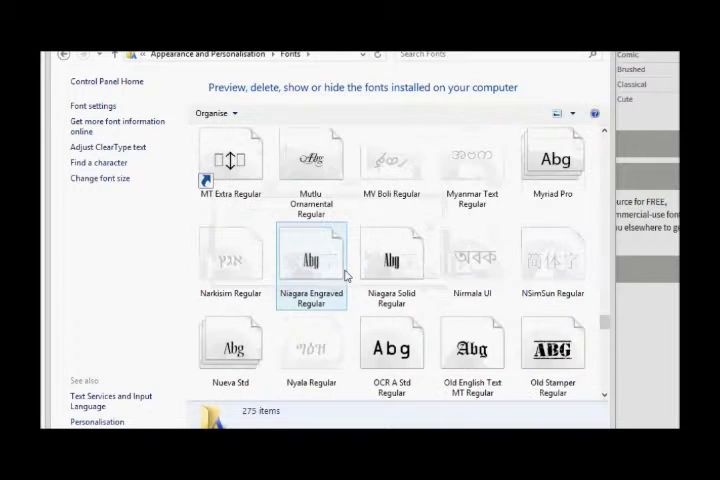
- Scroll the Fonts list to confirm 1942 report, CarbonType and Caviar Dreams are installed
click(391, 255)
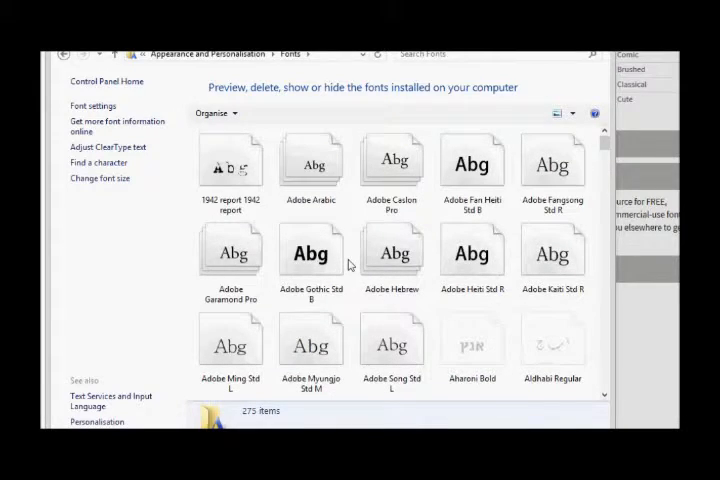
scroll(down, 3)
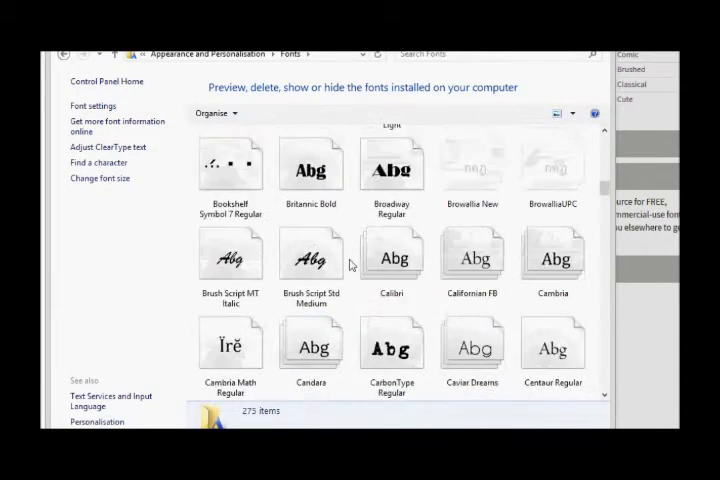
scroll(down, 3)
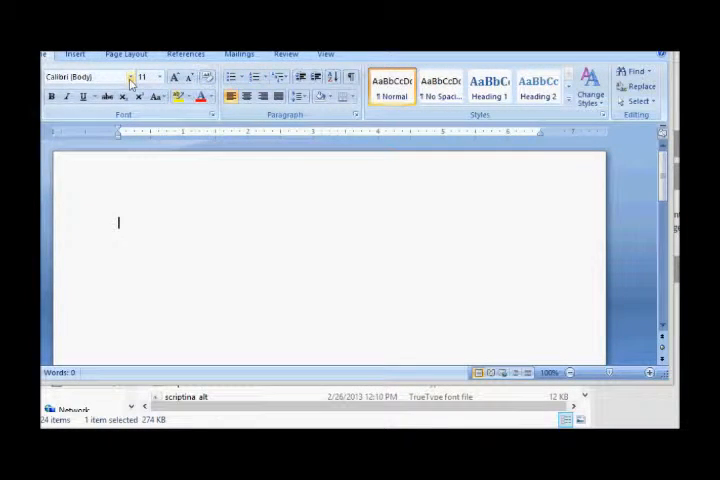
- Switch Word's font to Destroy and type 'Font Test' in the document
click(131, 78)
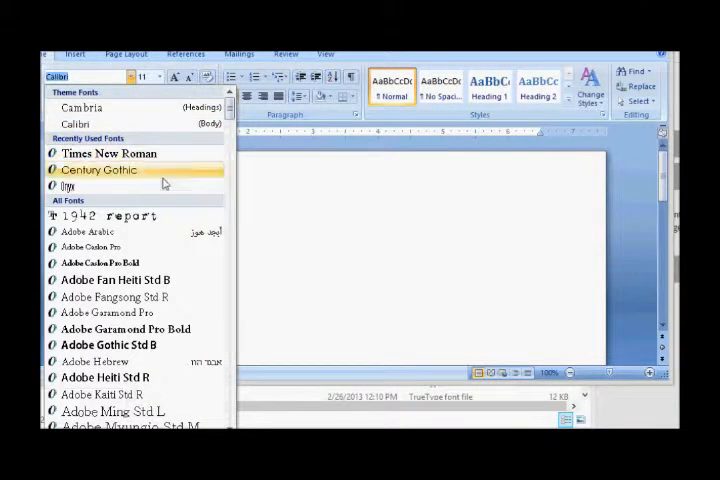
scroll(down, 3)
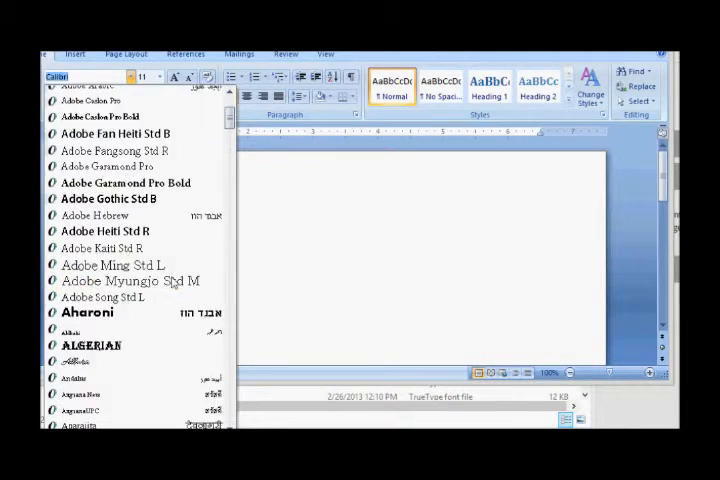
scroll(down, 3)
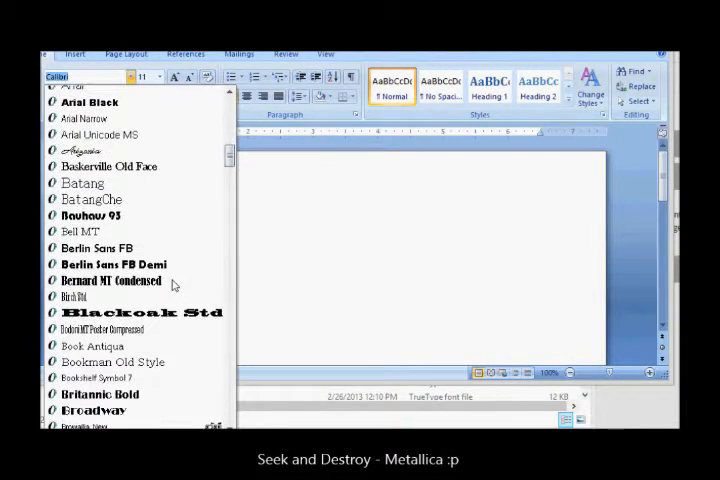
scroll(down, 3)
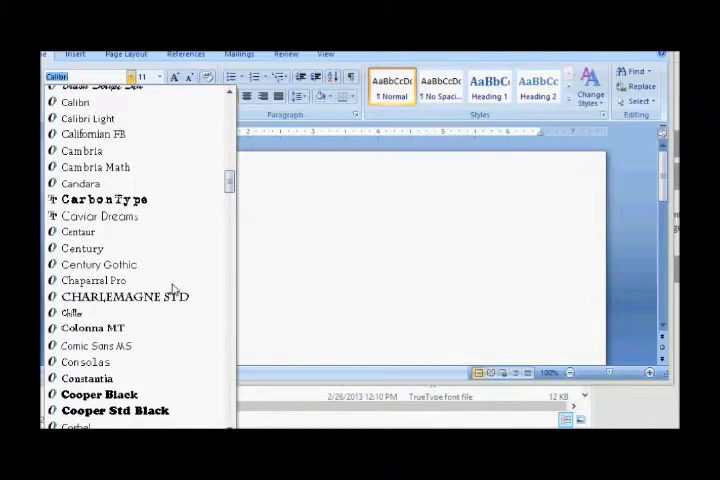
scroll(down, 3)
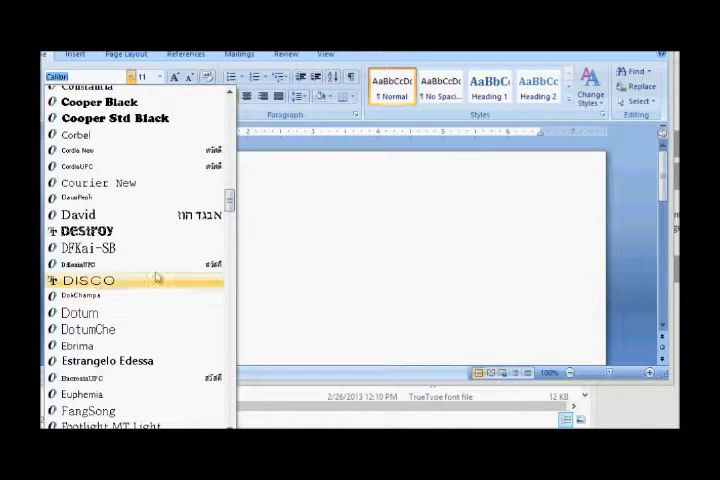
click(87, 231)
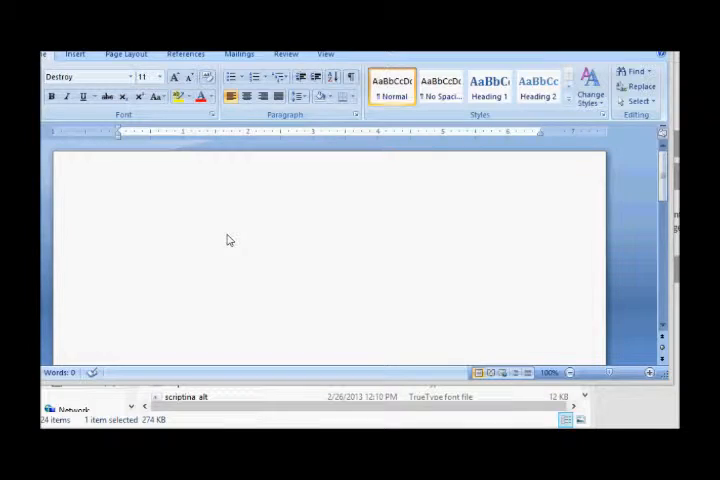
text(FOnt)
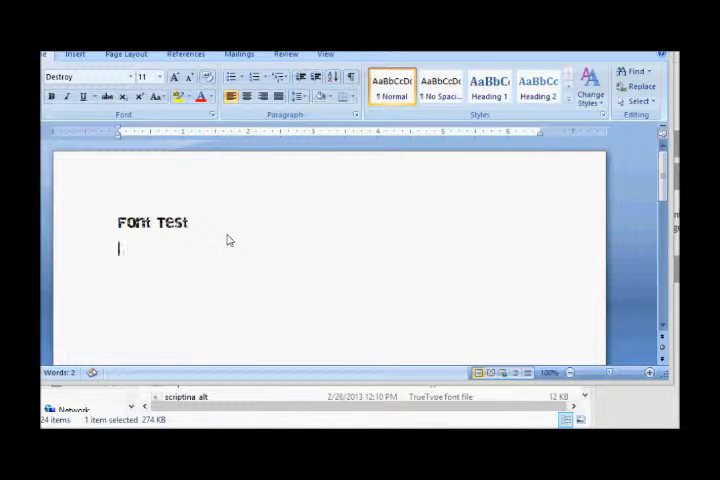
double_click(133, 222)
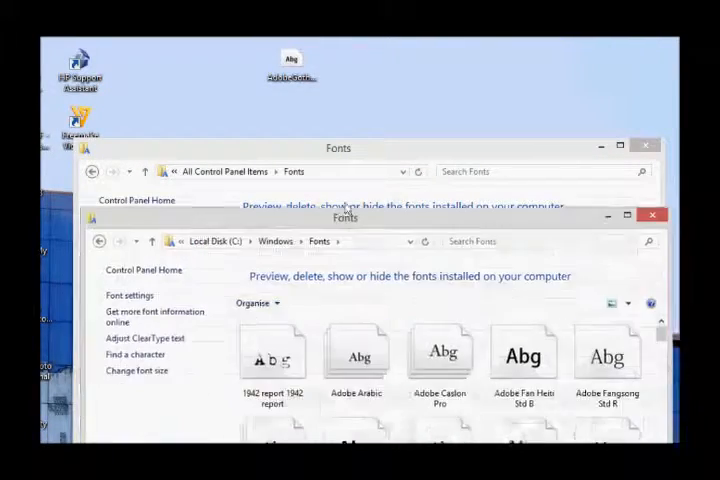
- Copy the Adobe Gothic Std B font file from the Windows Fonts folder
right_click(340, 360)
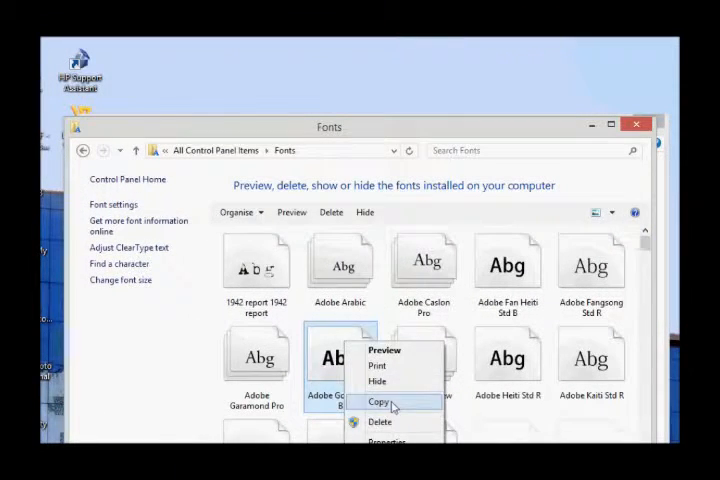
click(379, 402)
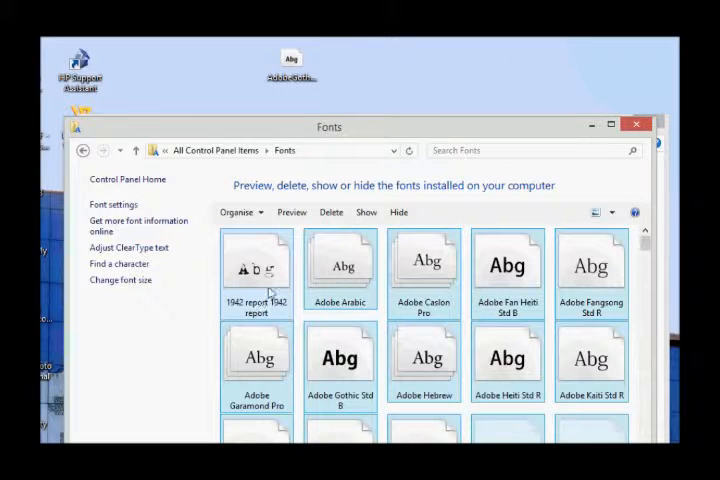
right_click(340, 260)
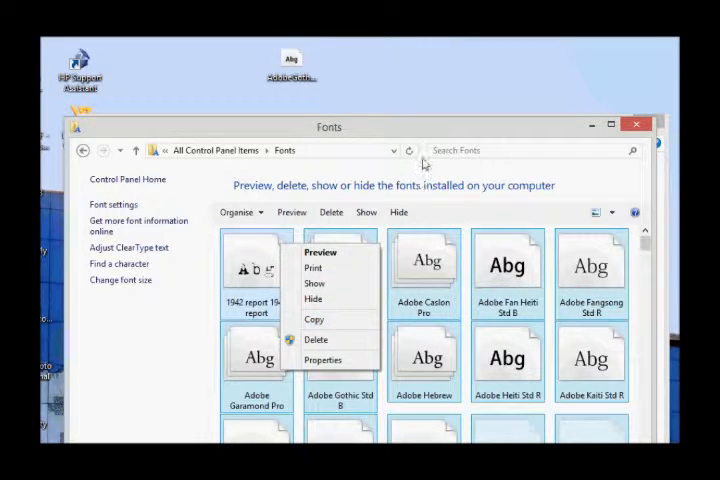